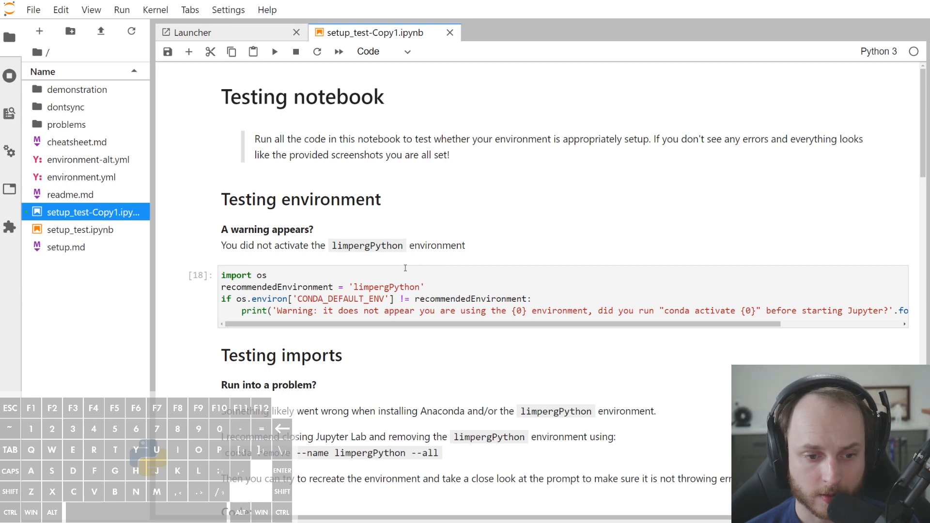
- Restart the kernel, rerun all cells, and confirm show_grid still prints plain QgridWidget text
scroll(down, 3)
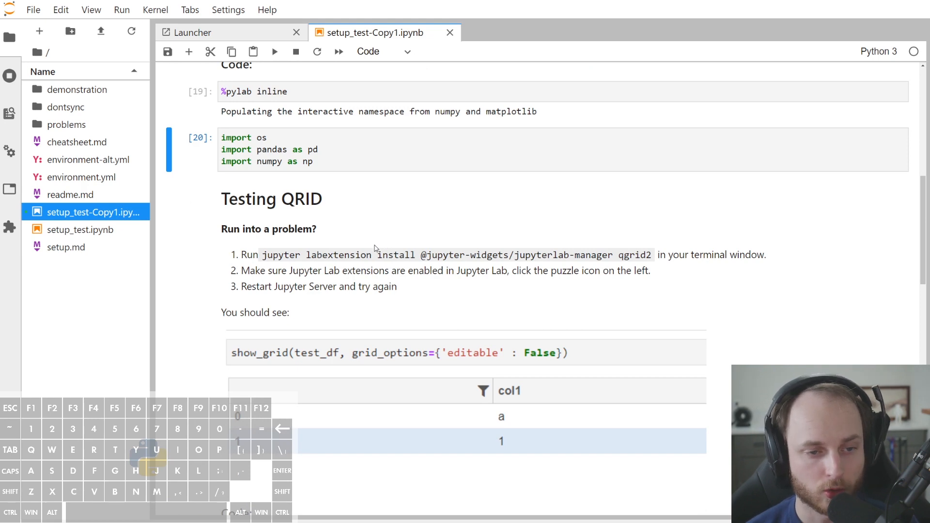
scroll(down, 3)
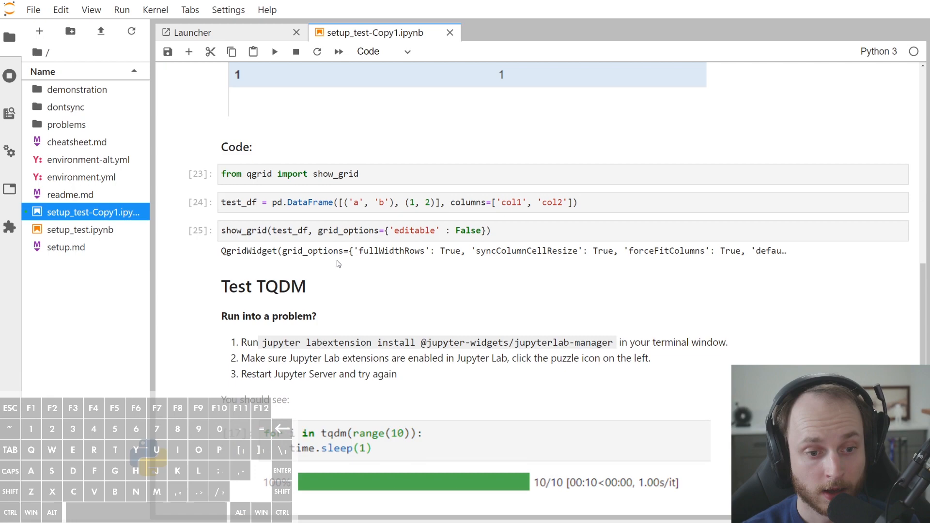
mouse_move(445, 218)
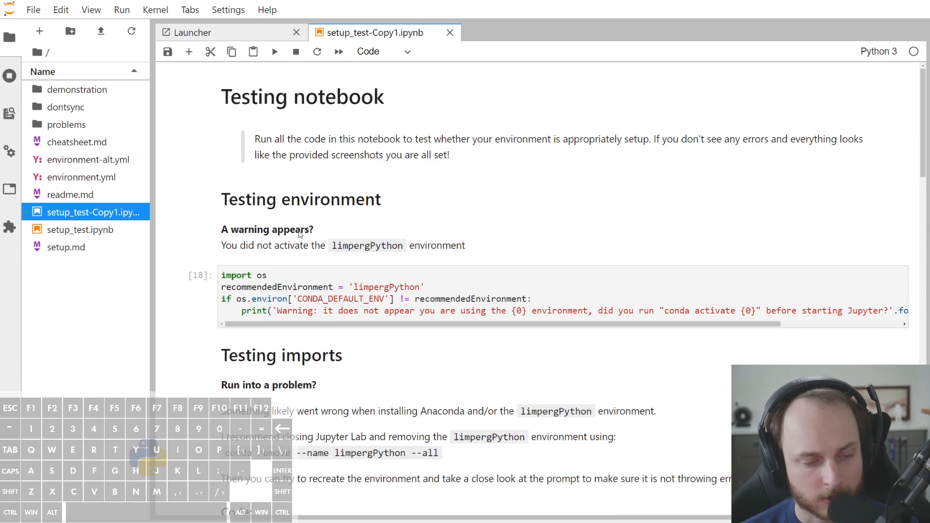
mouse_move(298, 235)
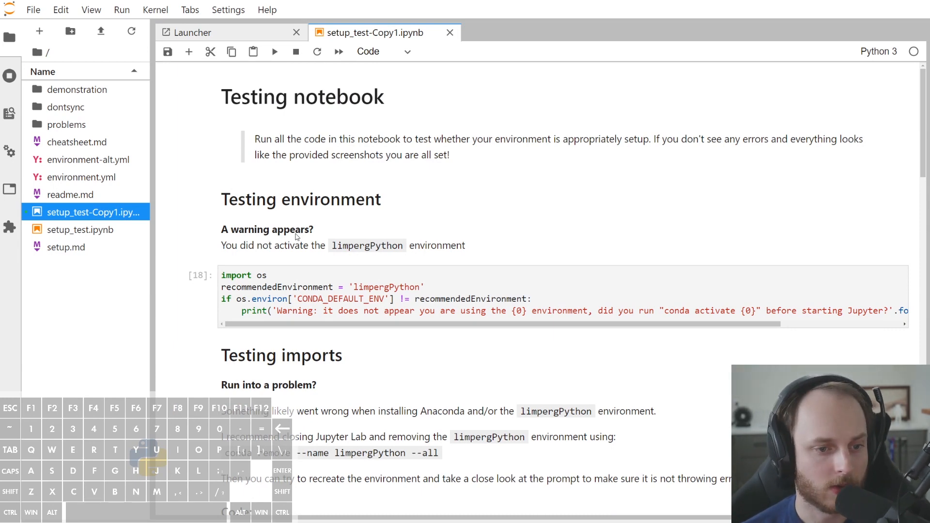
mouse_move(248, 267)
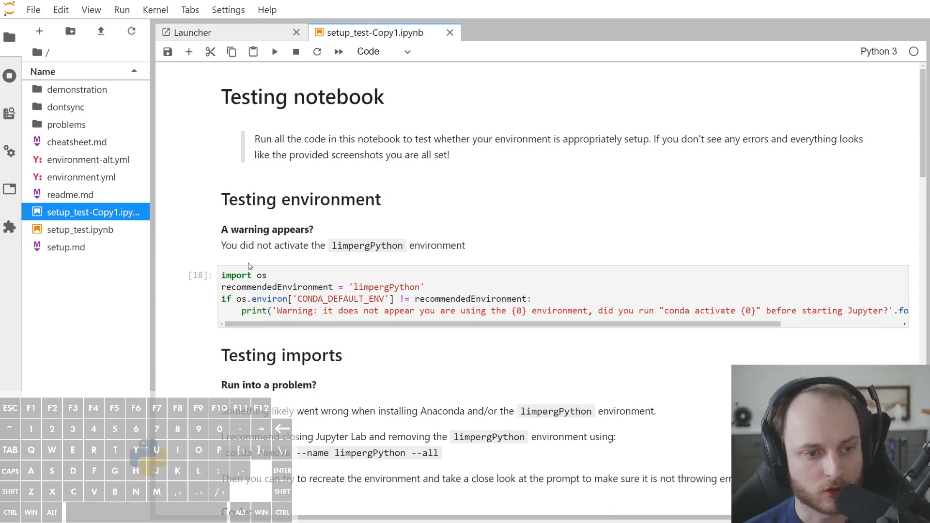
scroll(down, 3)
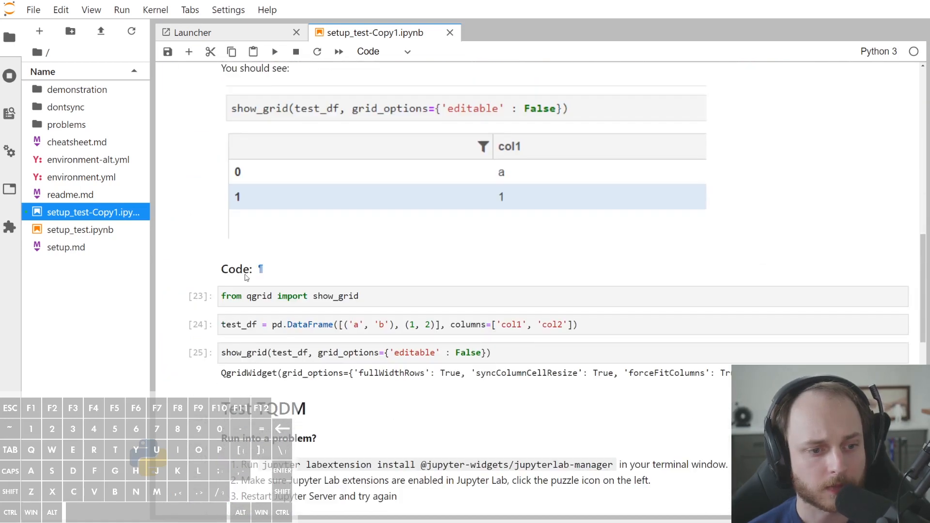
click(122, 9)
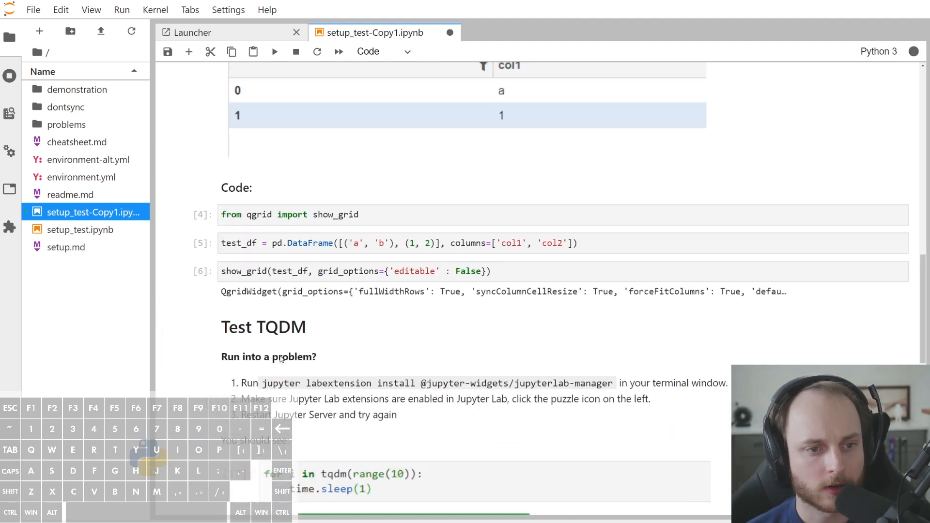
scroll(up, 3)
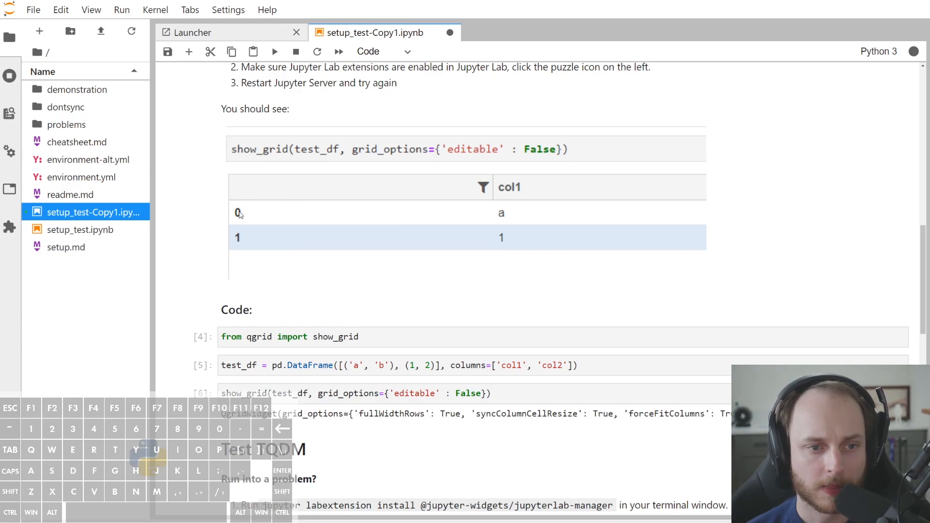
scroll(down, 3)
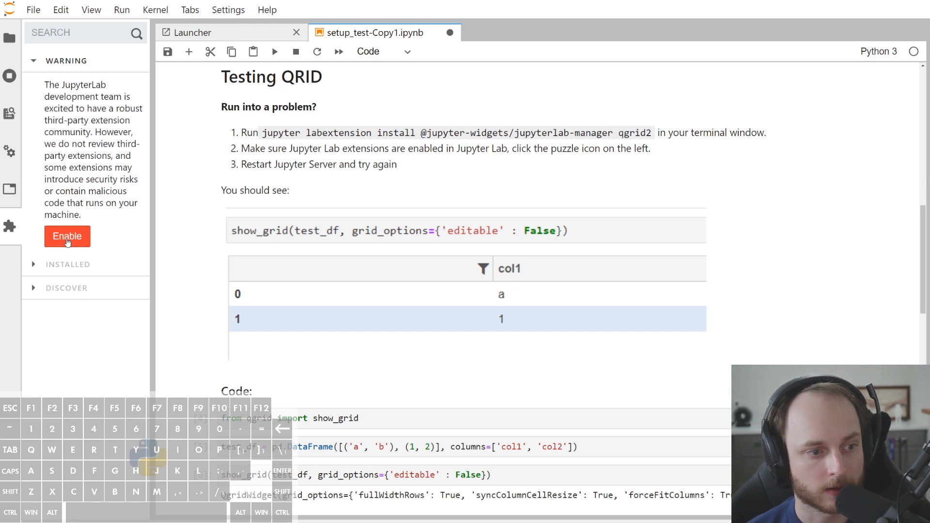
click(67, 236)
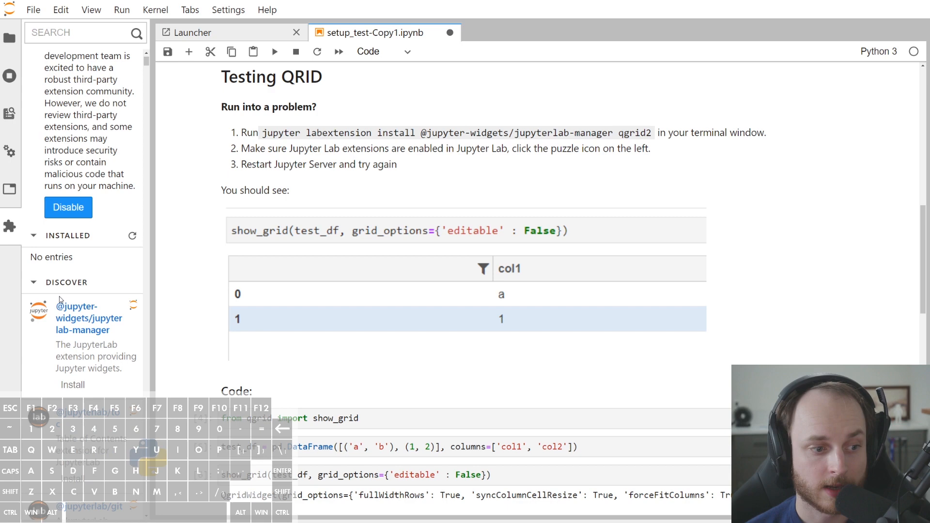
scroll(down, 3)
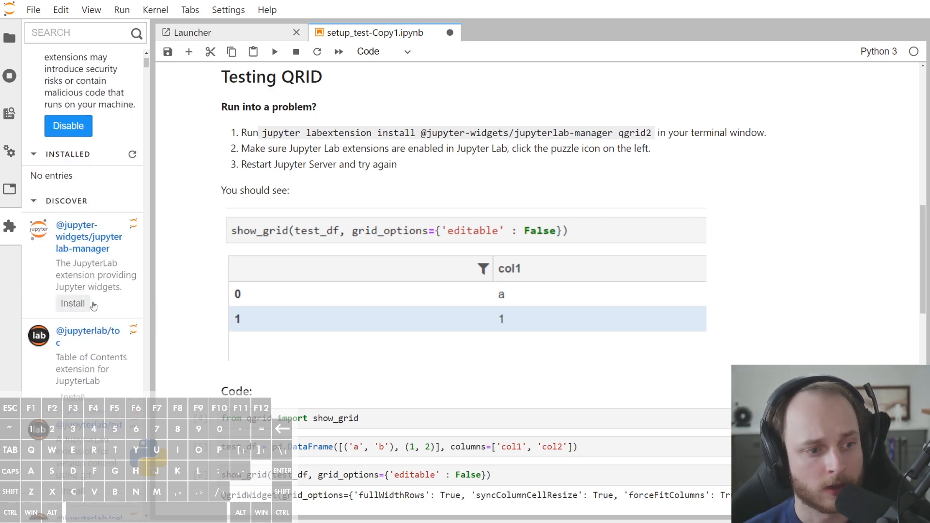
mouse_move(118, 262)
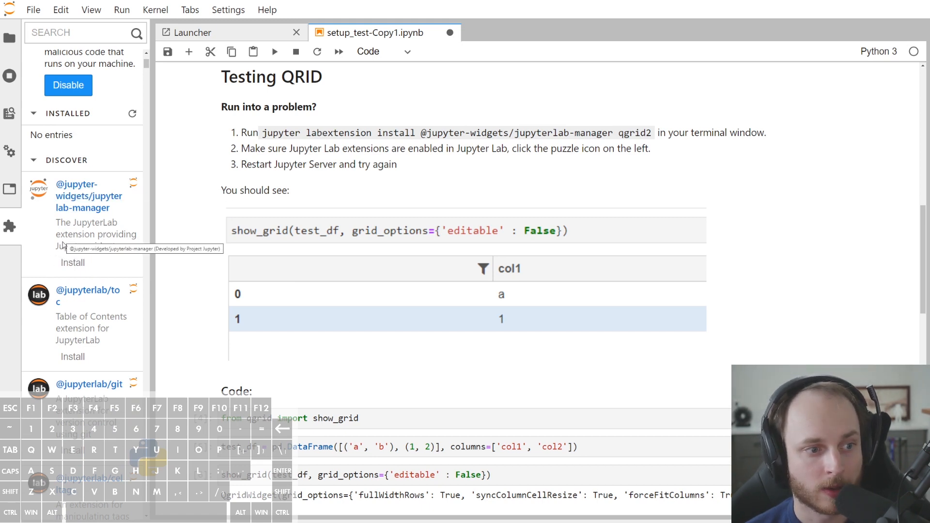
mouse_move(82, 222)
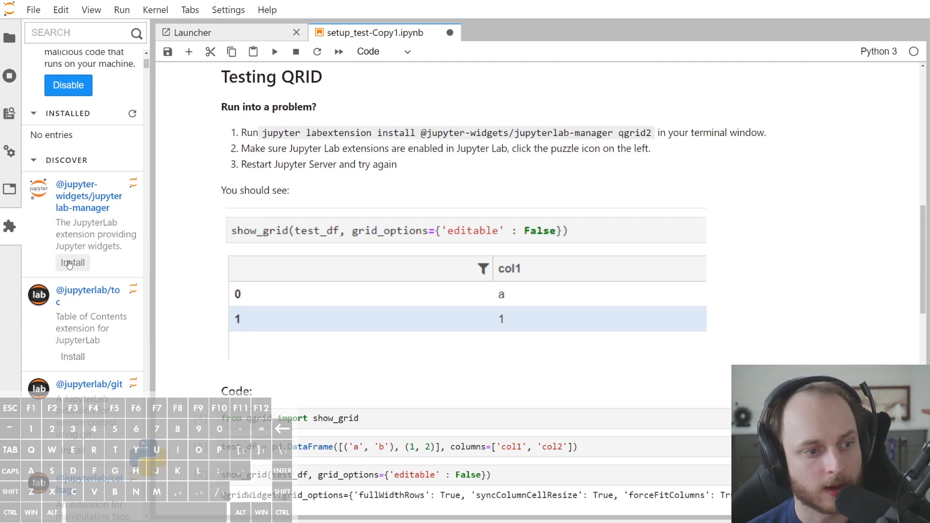
click(72, 263)
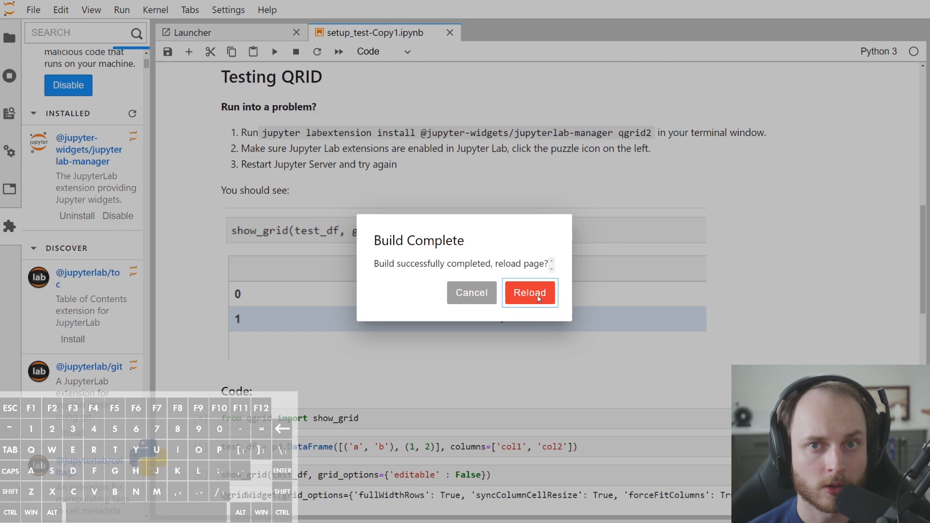
- Reload JupyterLab from the Build Complete prompt to load the rebuilt extensions
click(529, 292)
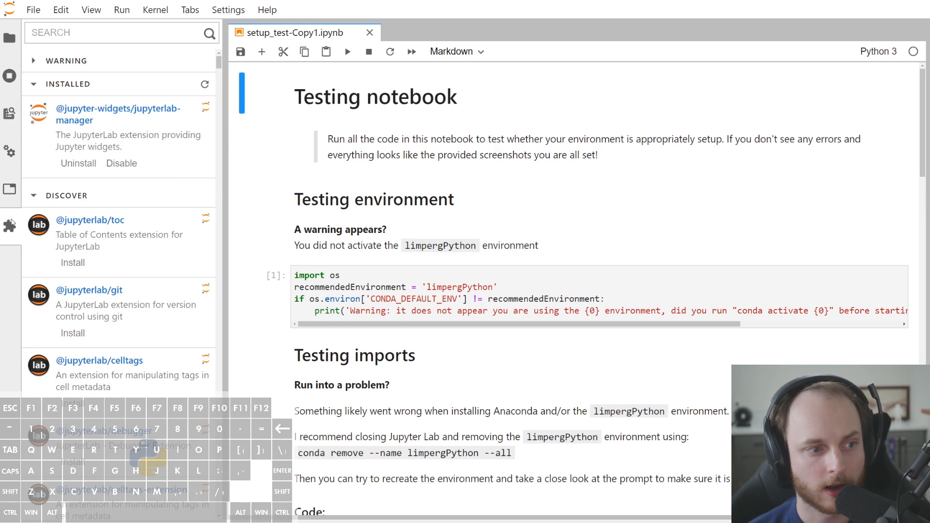
mouse_move(113, 114)
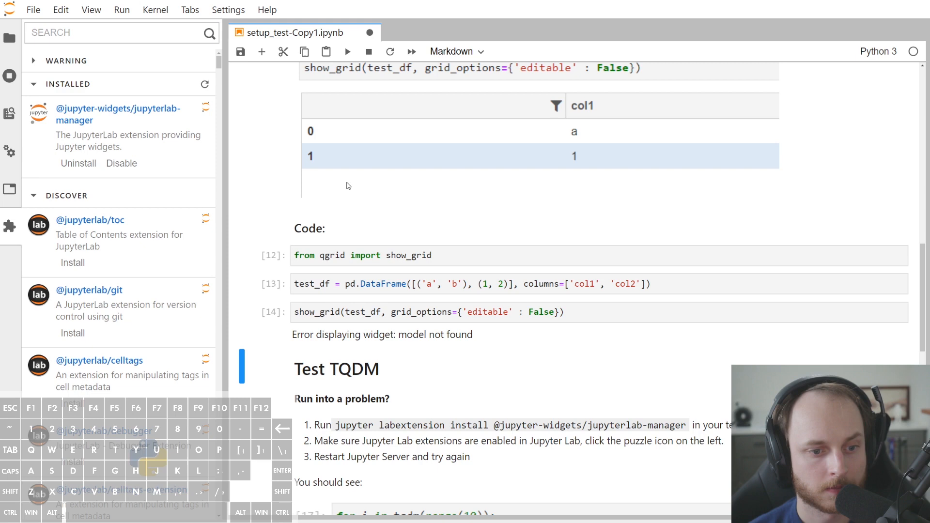
mouse_move(396, 354)
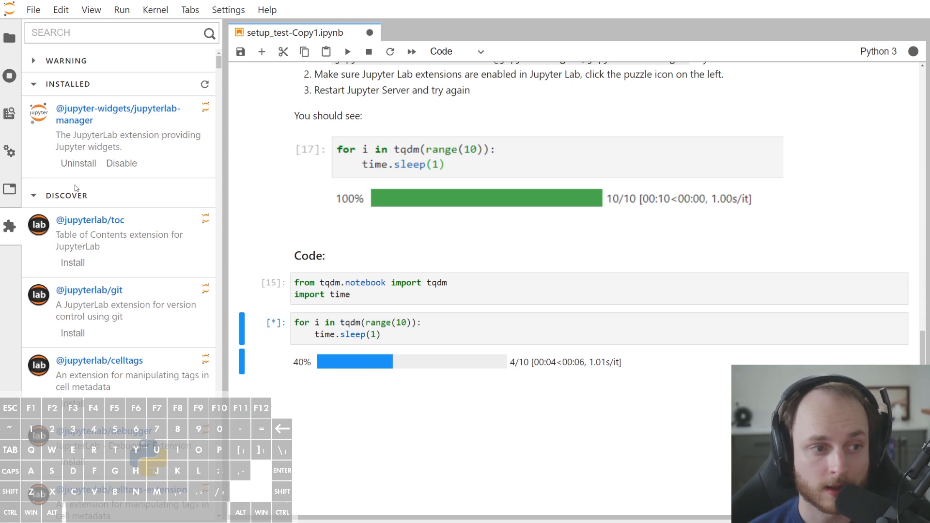
mouse_move(99, 126)
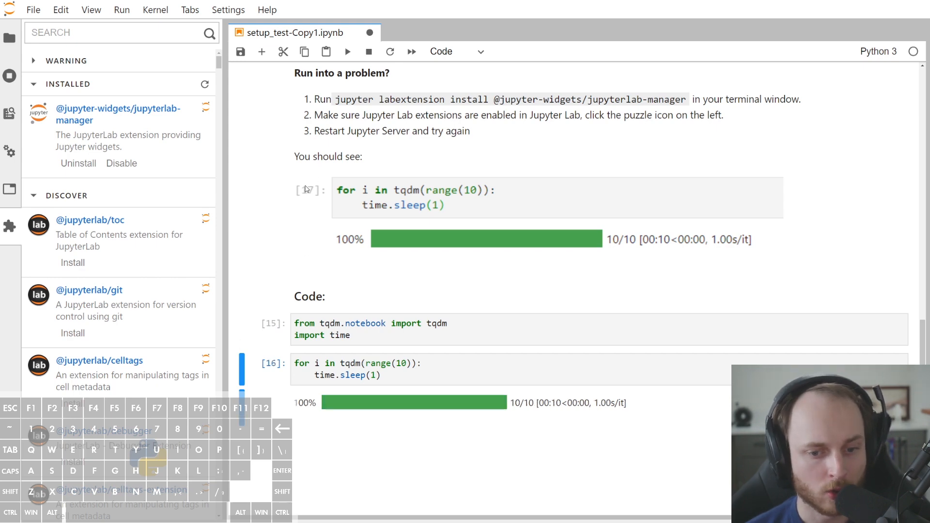
- Select the 'jupyter labextension install' command for qgrid2 in the notebook
scroll(down, 3)
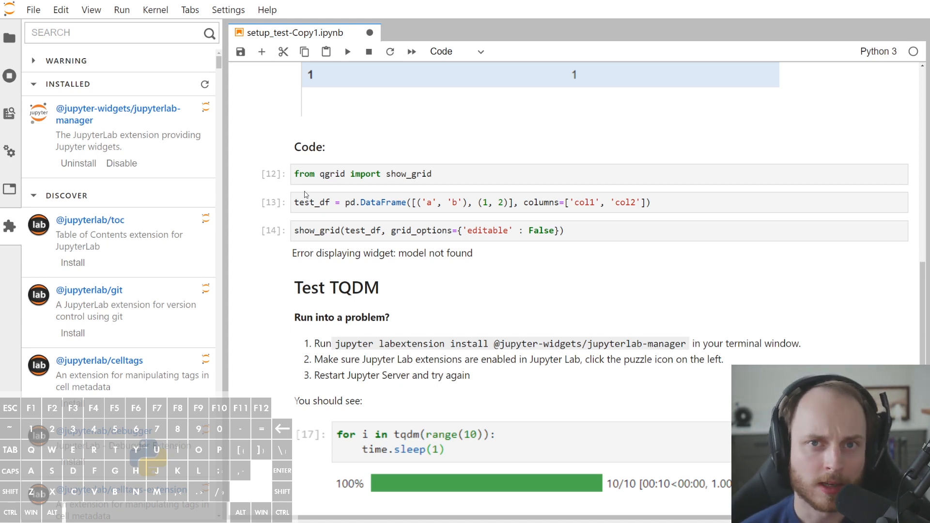
mouse_move(198, 170)
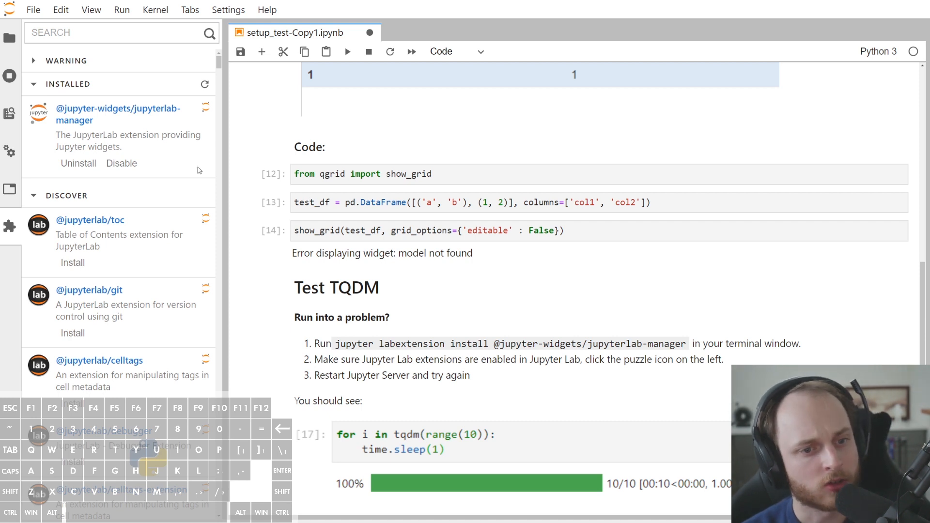
mouse_move(245, 246)
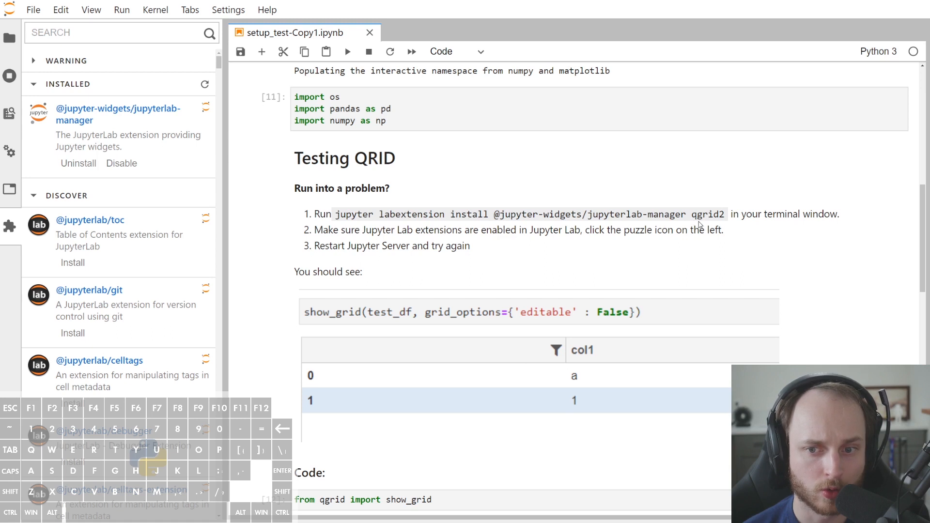
double_click(349, 214)
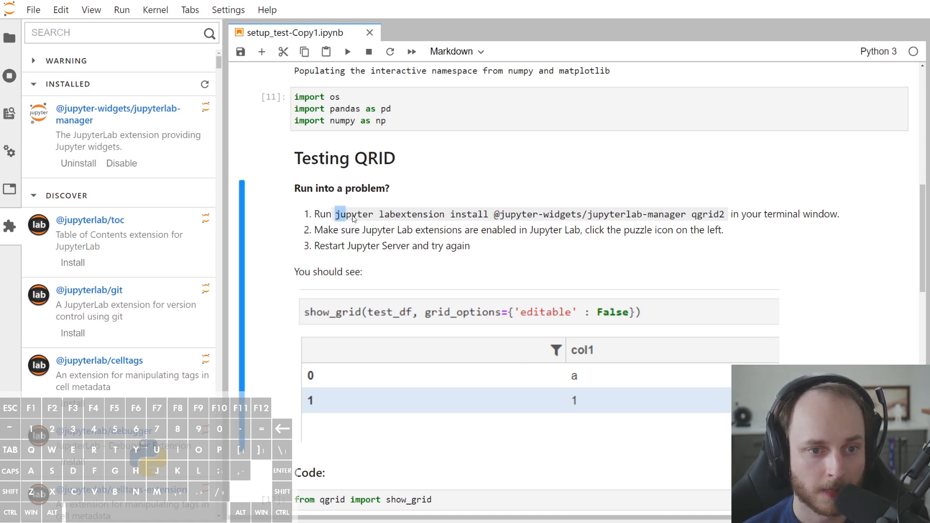
drag(336, 215, 718, 214)
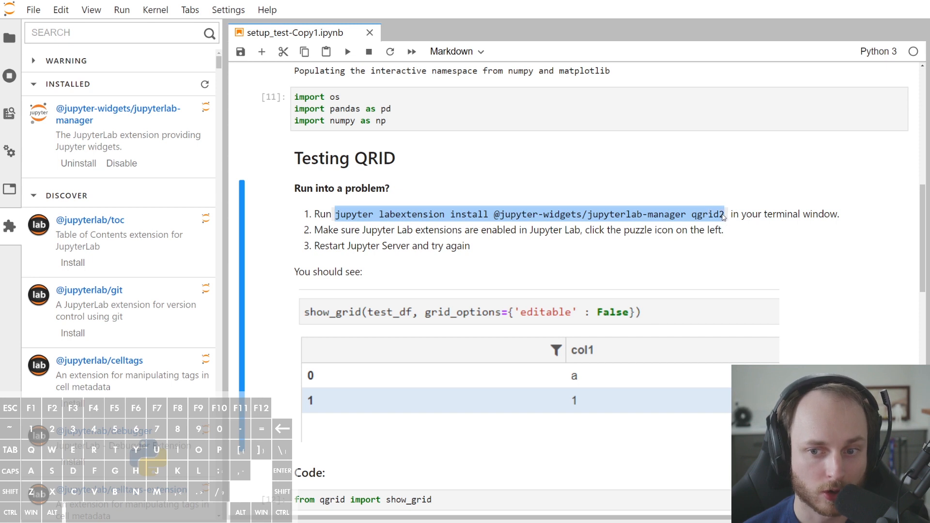
mouse_move(468, 212)
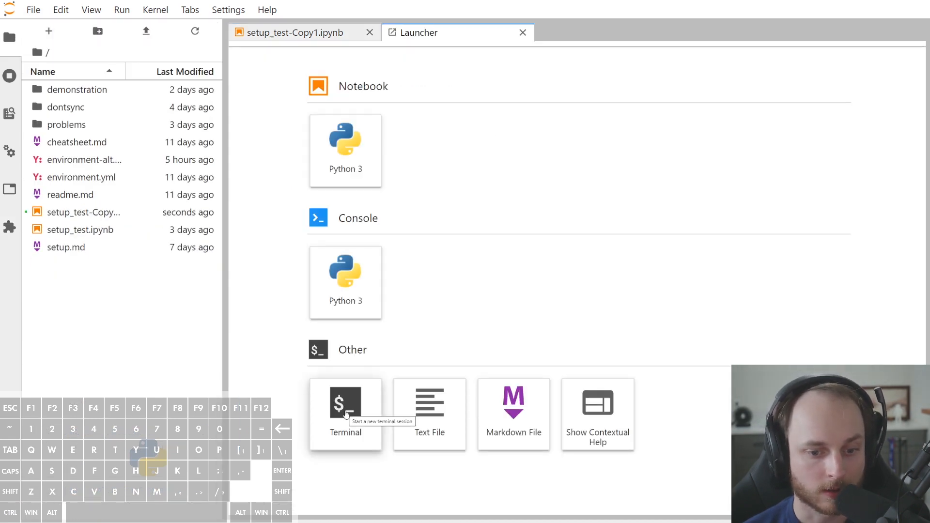
click(346, 403)
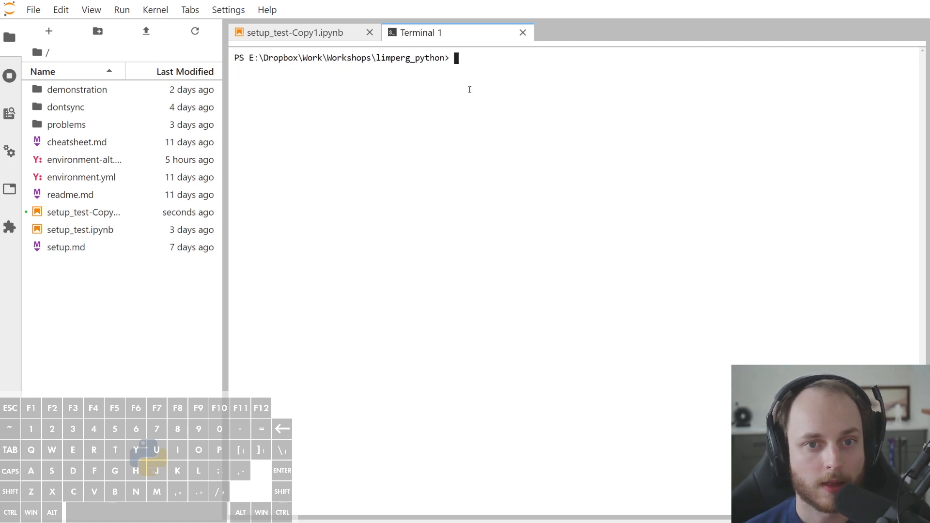
text(jupyter labextension install @jupyter-widgets/jupyterlab-manager qgrid2)
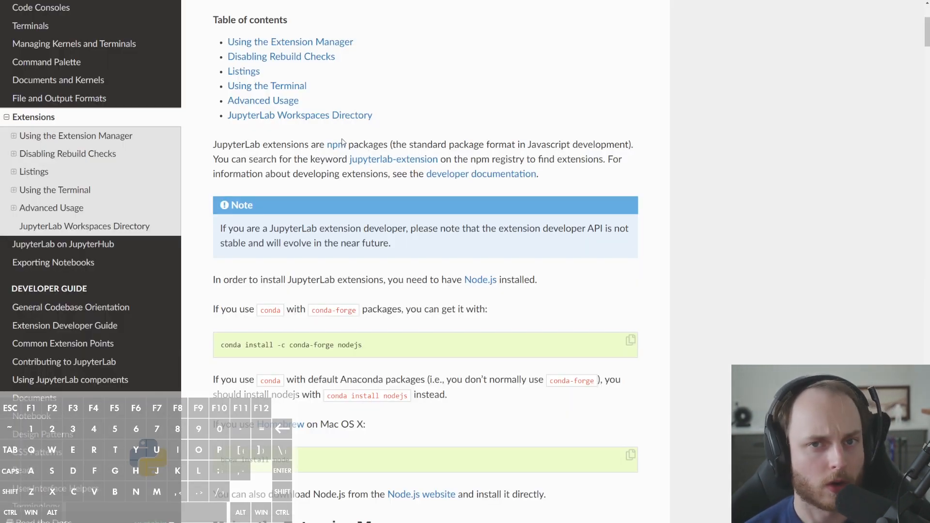
- Find the Node.js requirement in the Extensions docs and follow the Node.js link
scroll(down, 3)
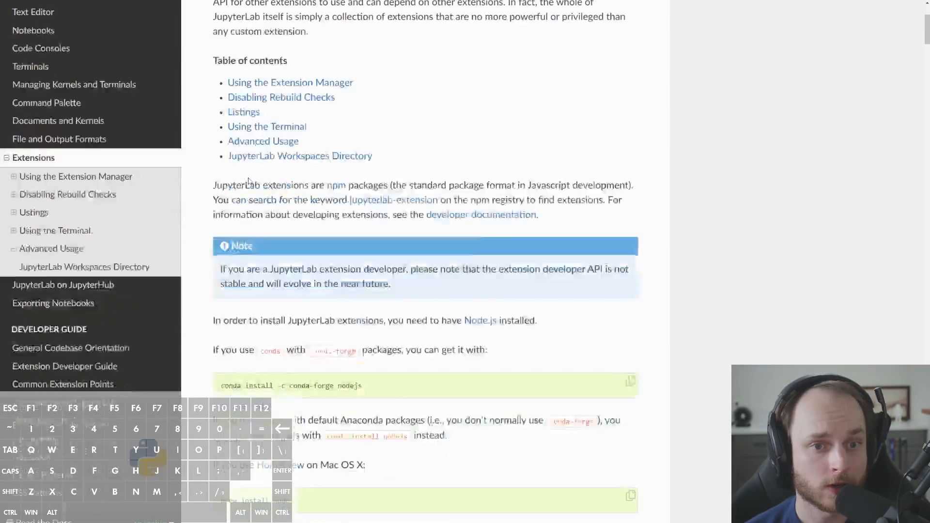
scroll(down, 3)
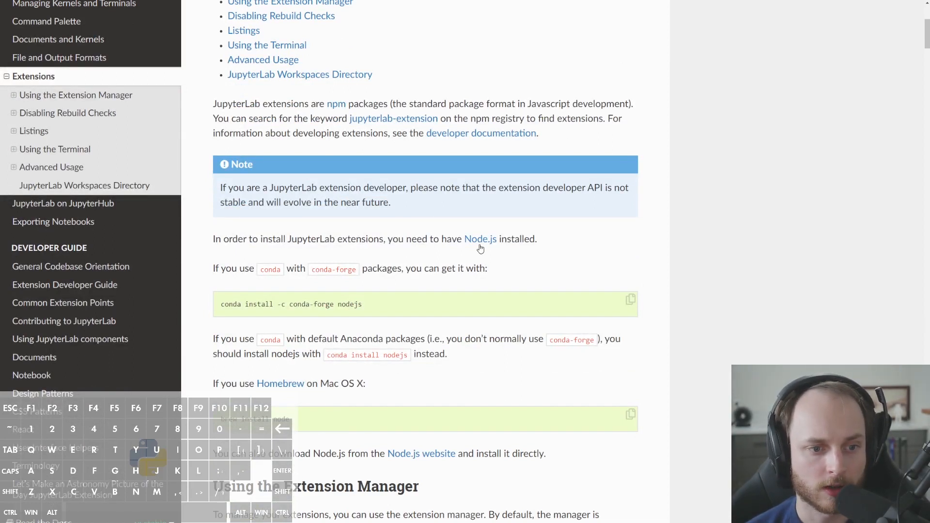
click(480, 238)
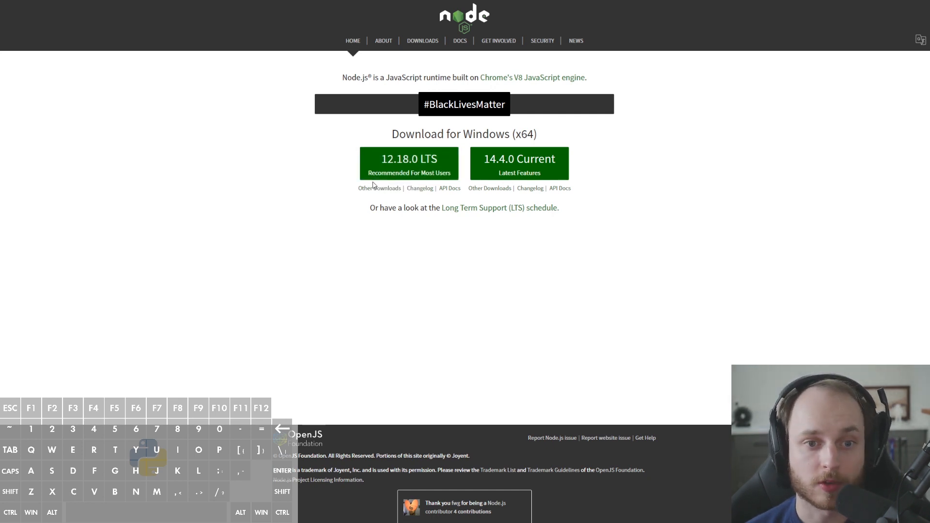
mouse_move(274, 160)
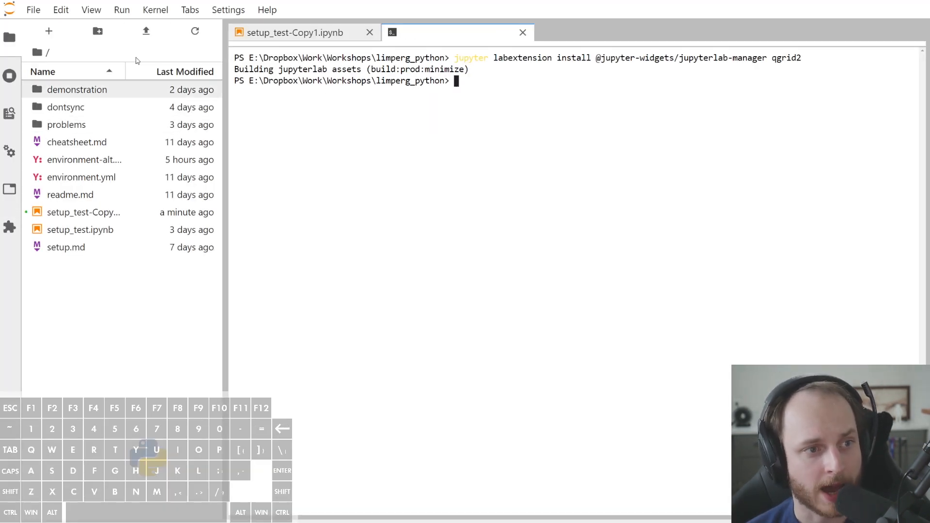
- Return to the test notebook and restart its kernel, rerunning all cells
click(297, 32)
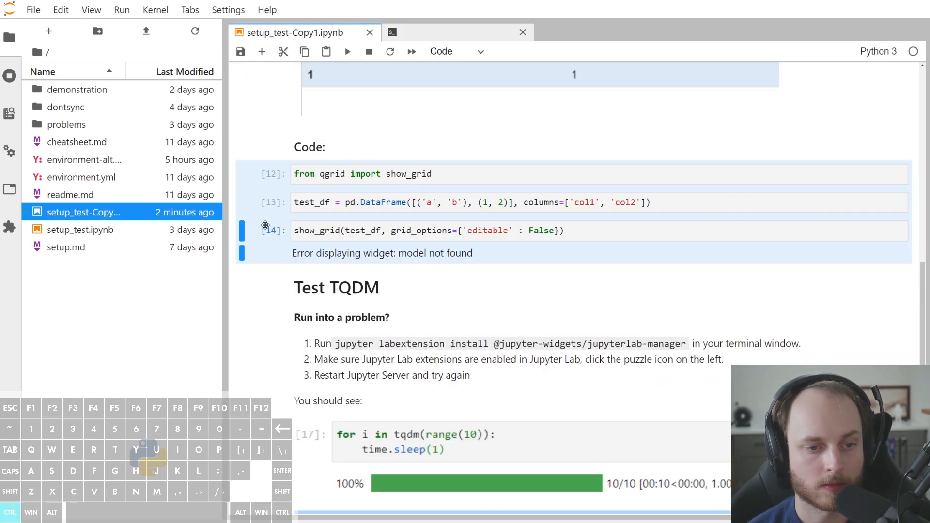
click(389, 52)
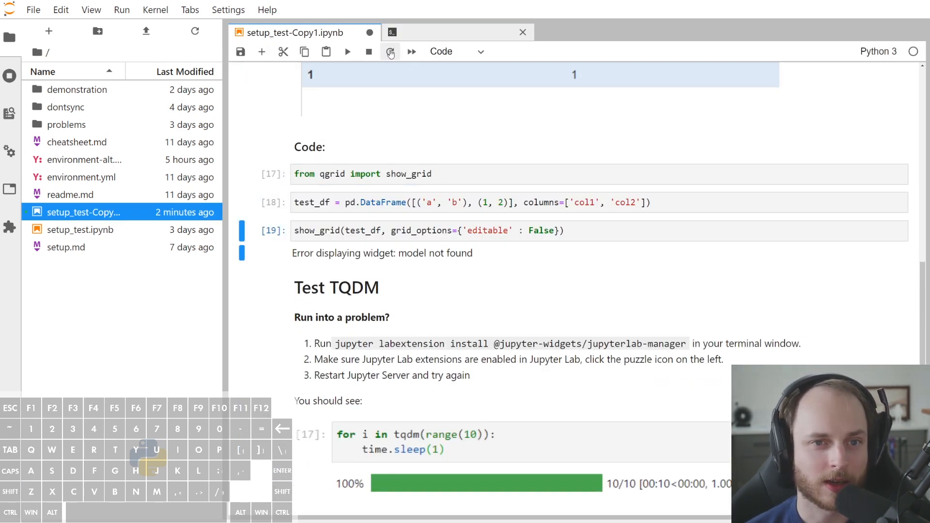
mouse_move(391, 51)
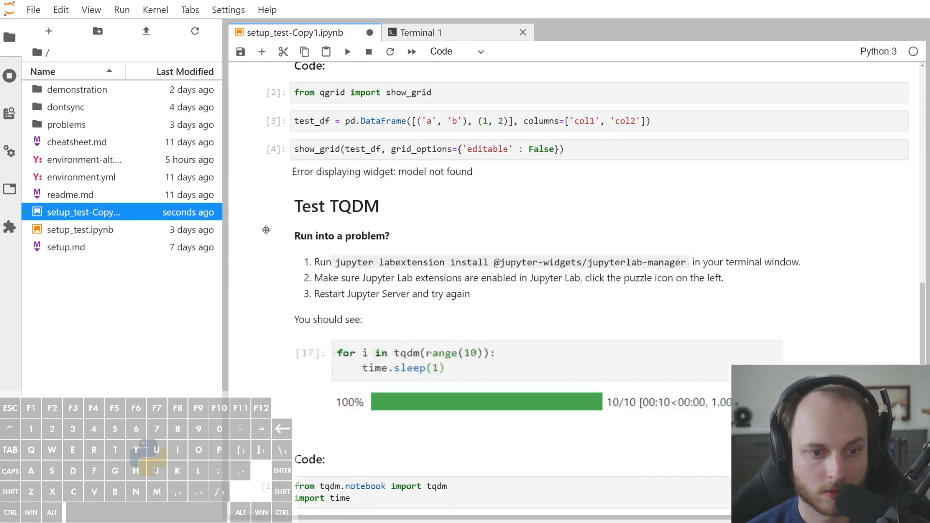
- Select the qgrid import cell and open the index column filter on the rendered grid
scroll(down, 3)
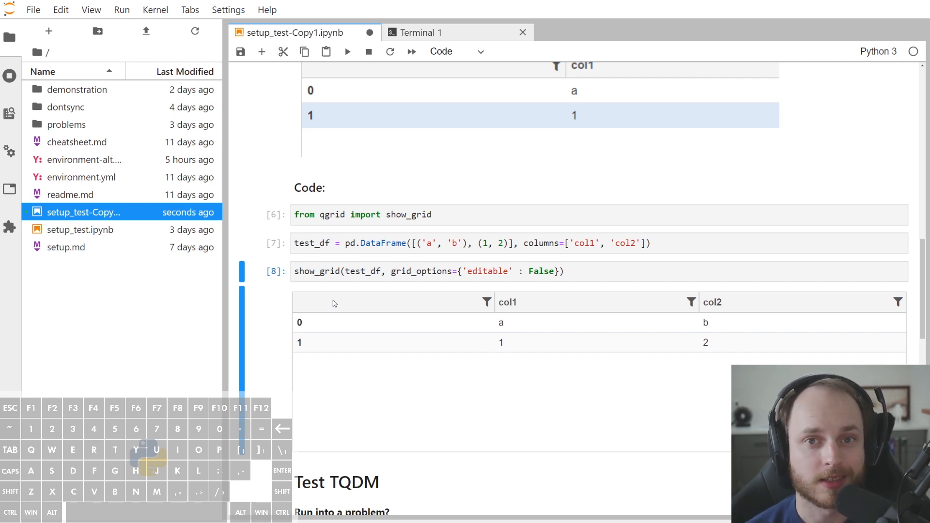
mouse_move(354, 309)
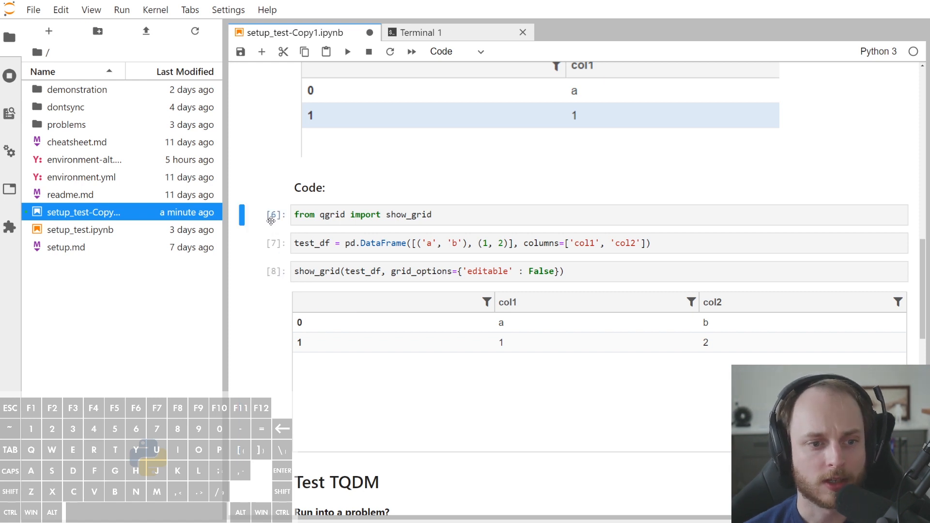
click(433, 272)
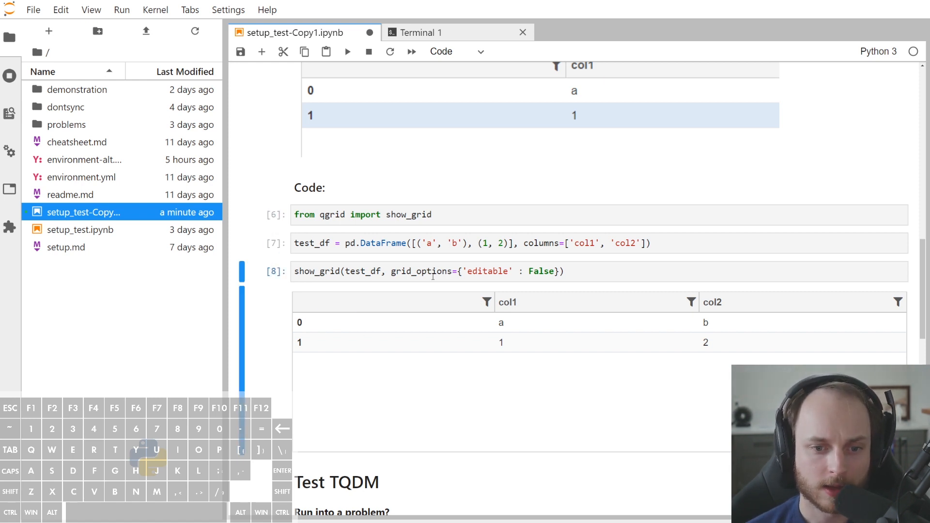
click(487, 302)
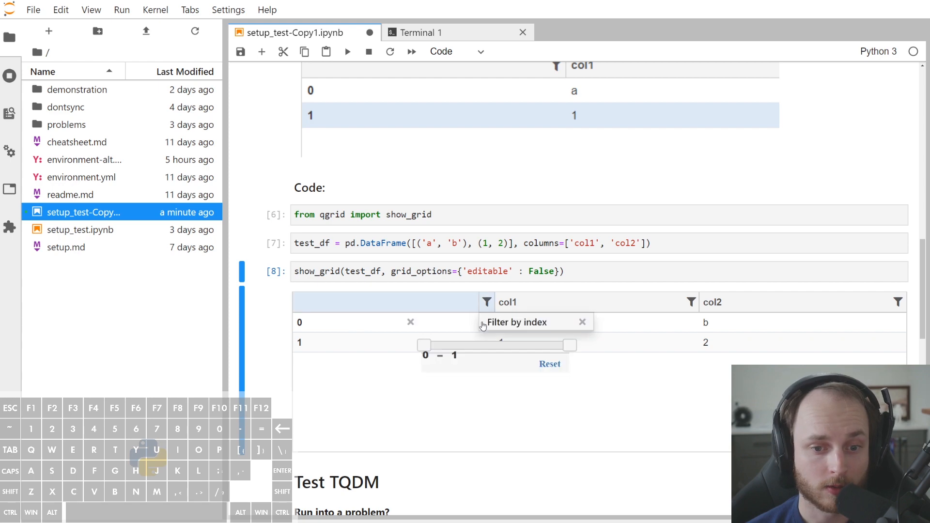